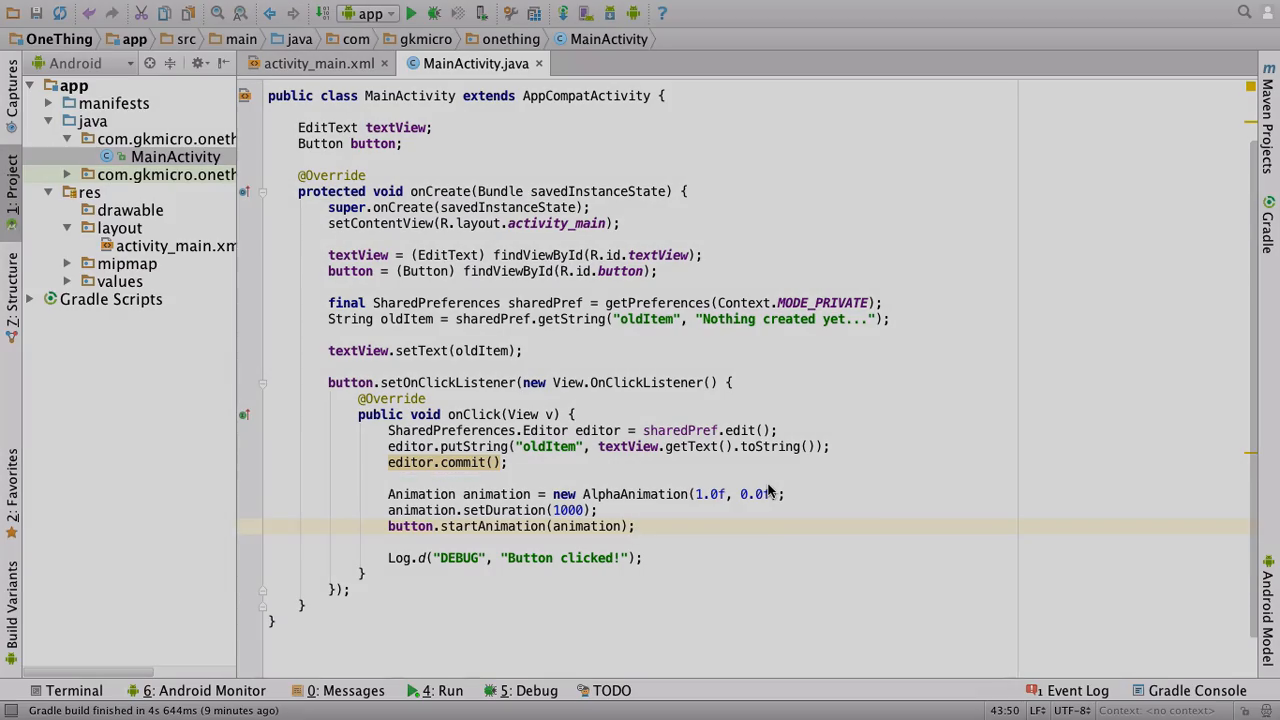
Step: Build and run the One Thing app so it launches in the emulator
click(438, 12)
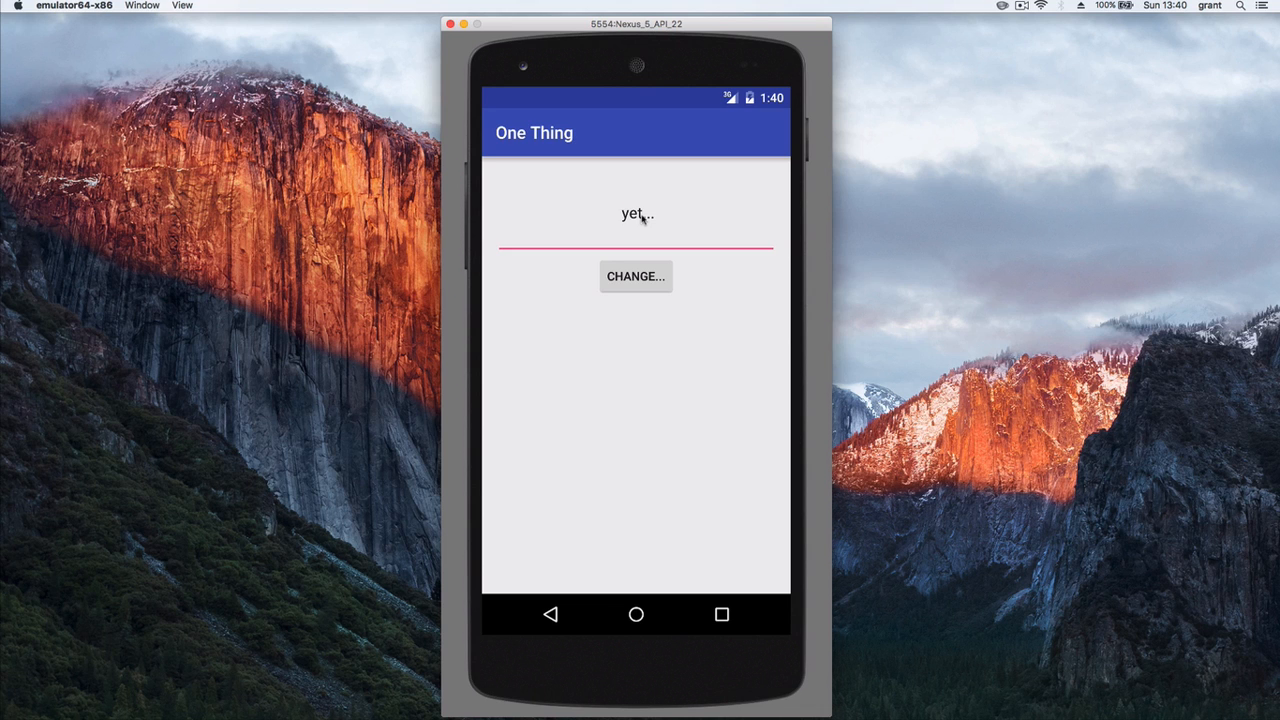
Step: Enter 'Daily task' into the One Thing text field so it reads 'Daily task yet...'
text(Daily task)
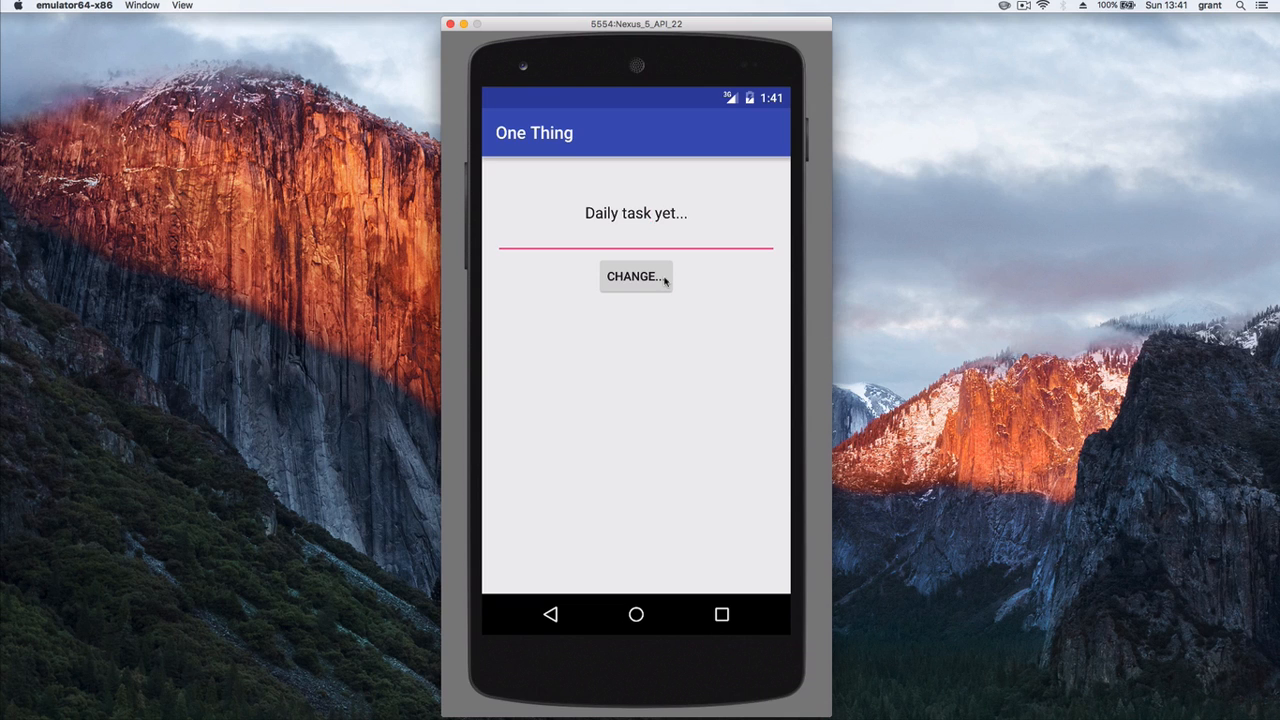
Step: Commit the task text via CHANGE and start its fade-out animation
click(648, 212)
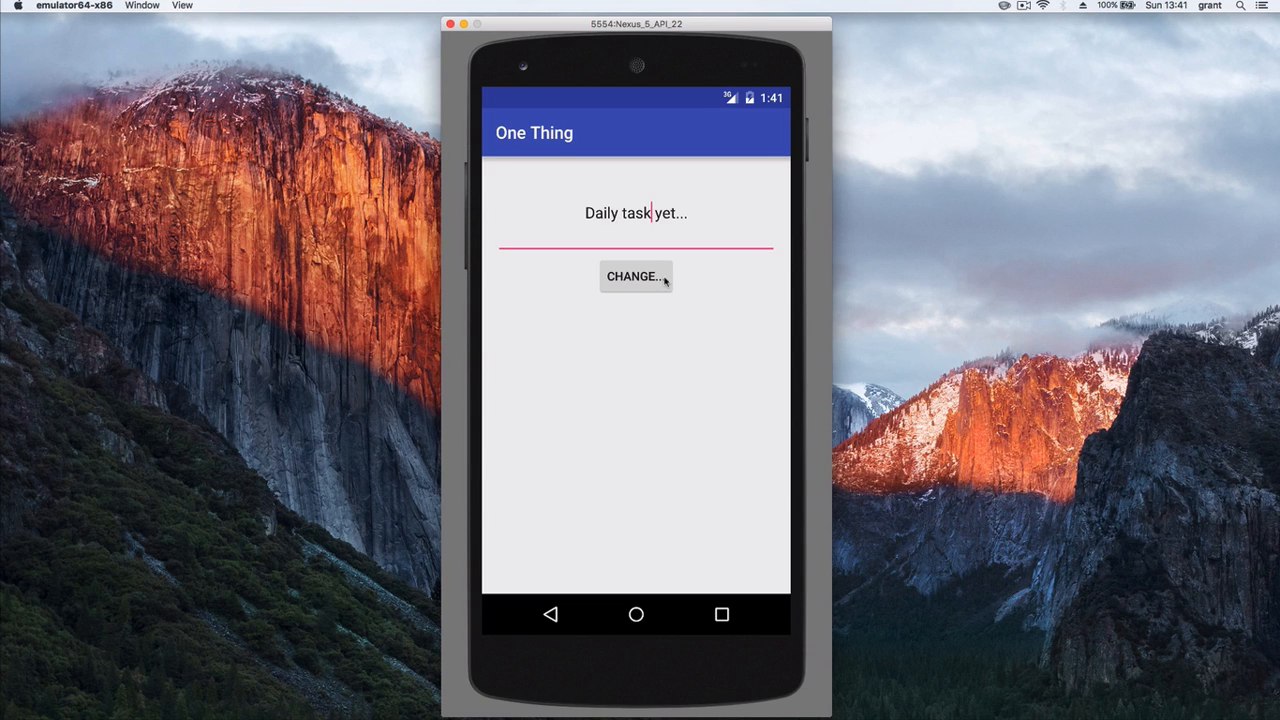
mouse_move(636, 284)
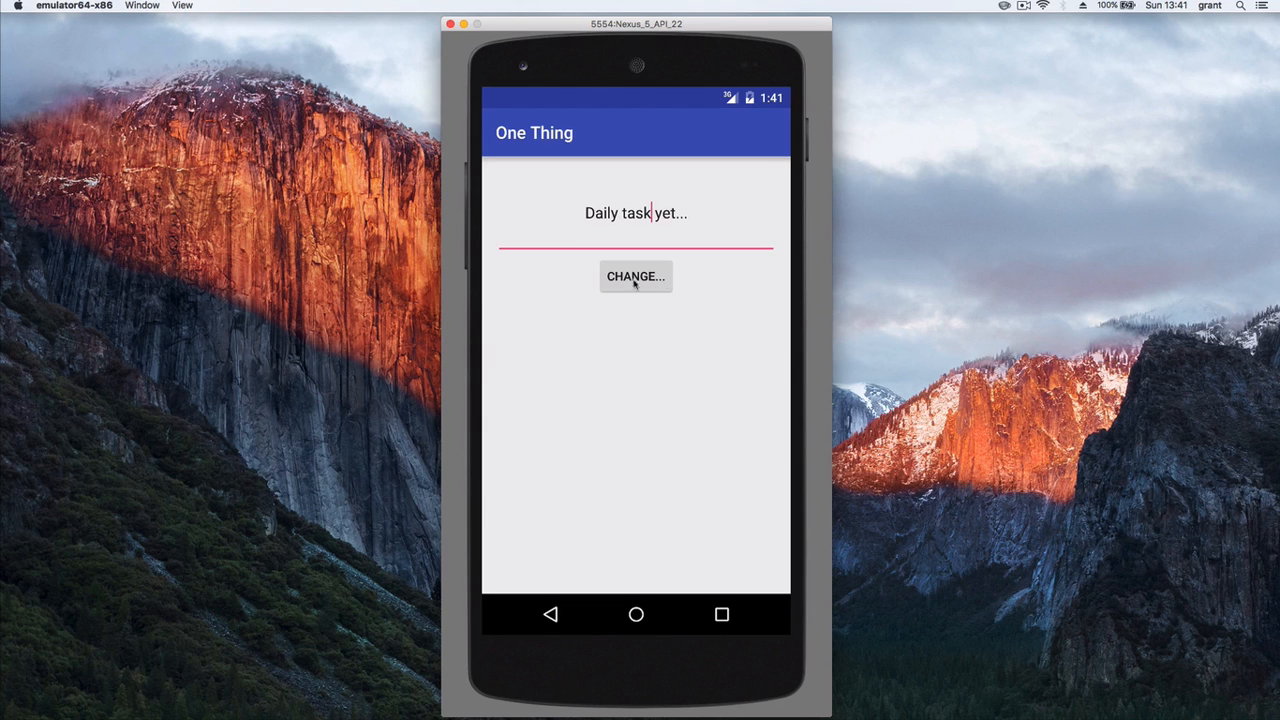
mouse_move(640, 320)
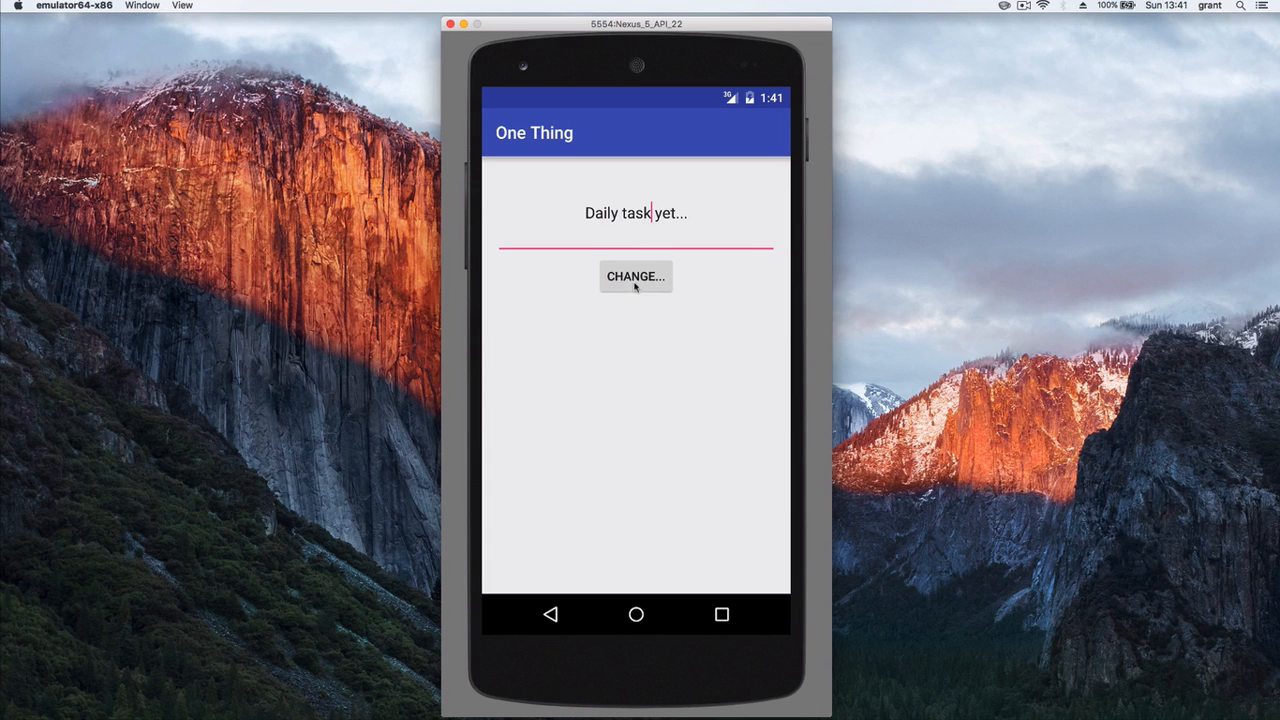
click(636, 276)
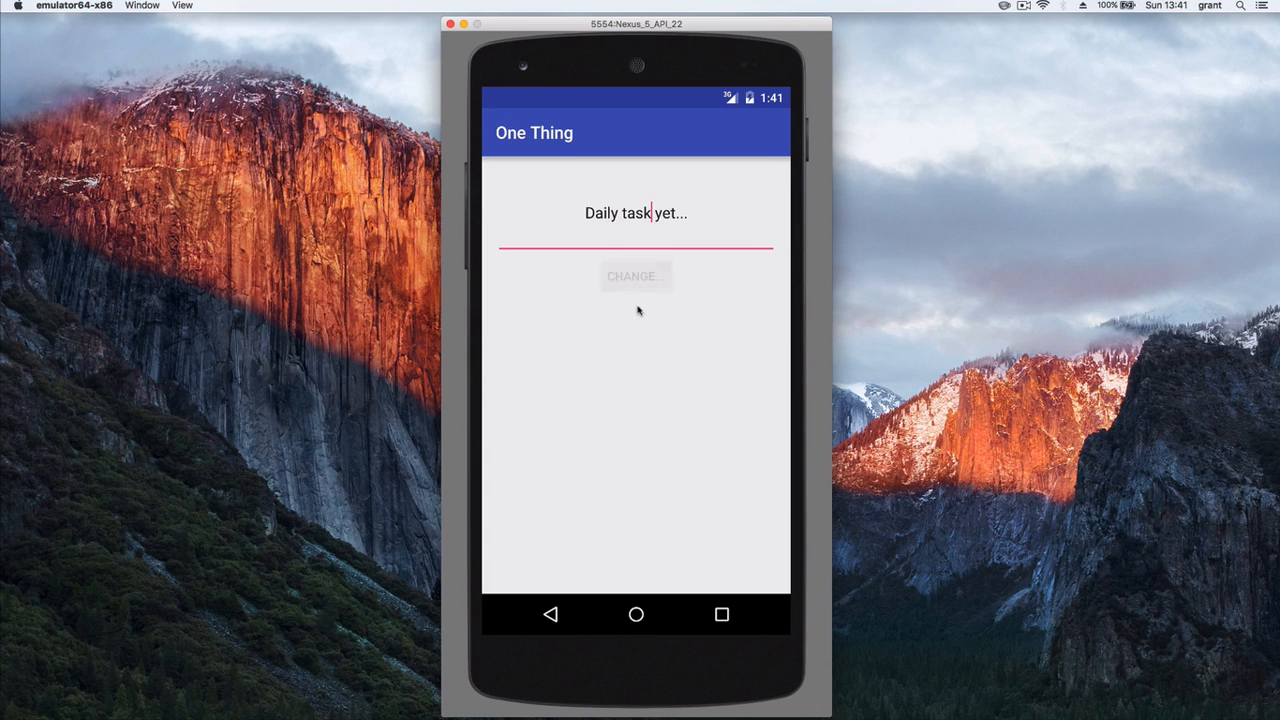